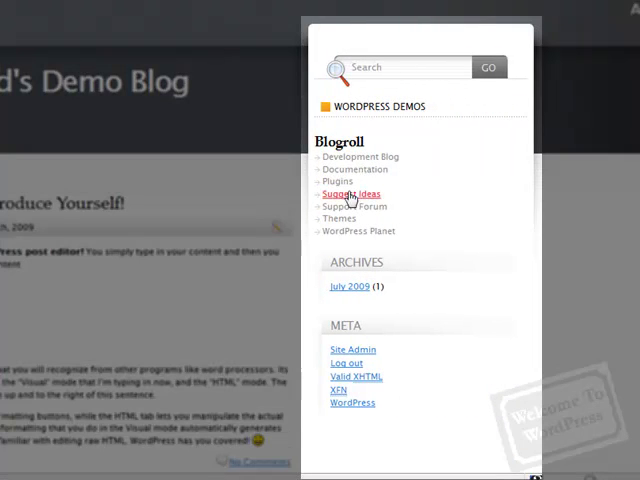
mouse_move(600, 75)
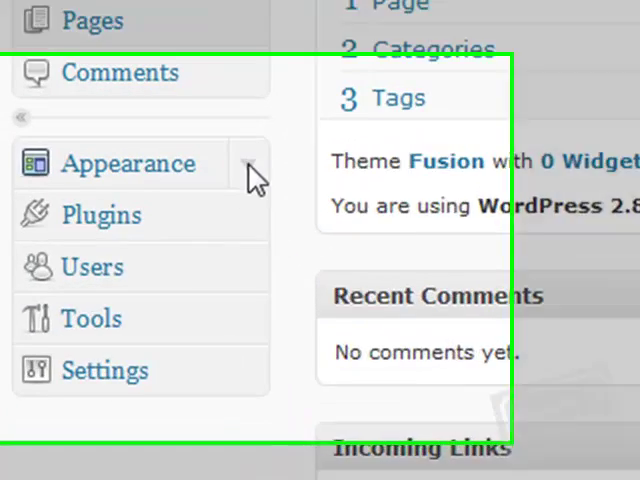
Step: Go to the Widgets administration page under Appearance
left_click(128, 163)
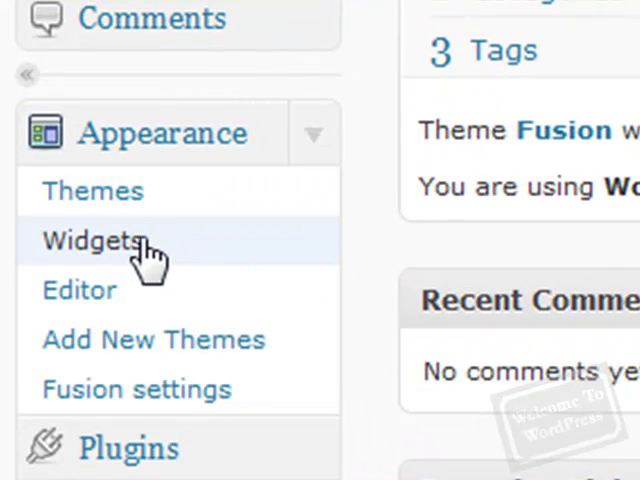
left_click(93, 240)
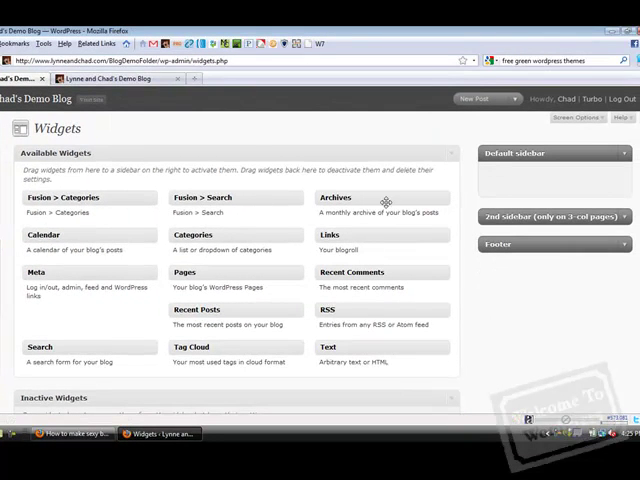
mouse_move(125, 182)
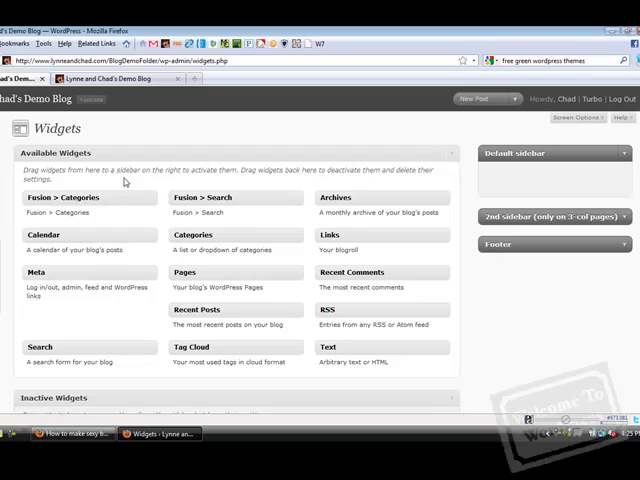
mouse_move(120, 197)
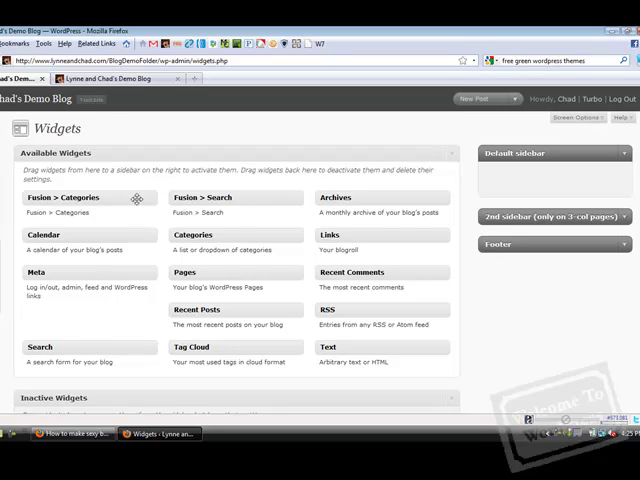
mouse_move(269, 197)
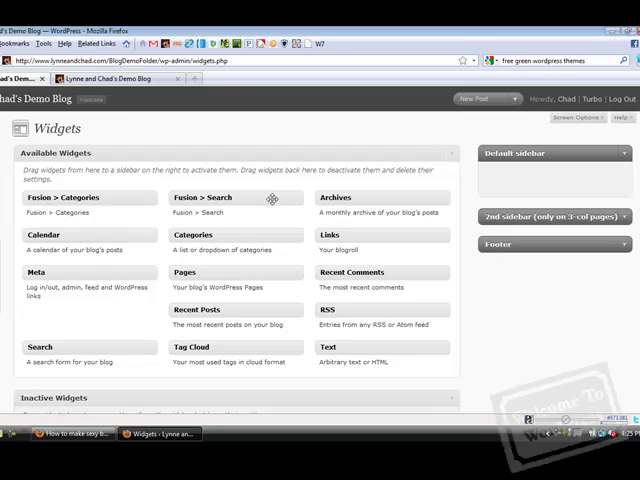
mouse_move(269, 193)
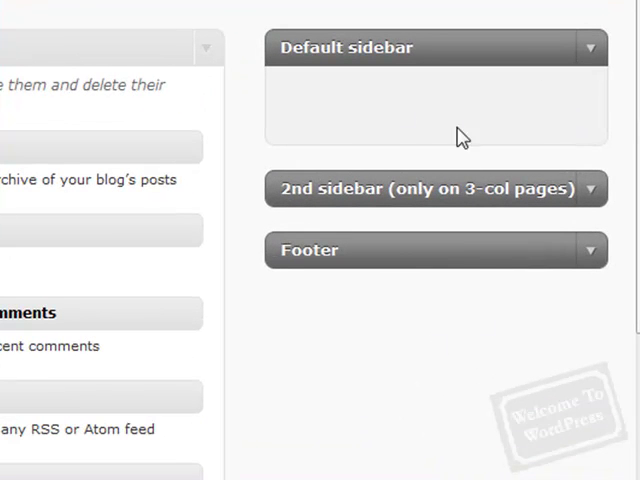
mouse_move(420, 112)
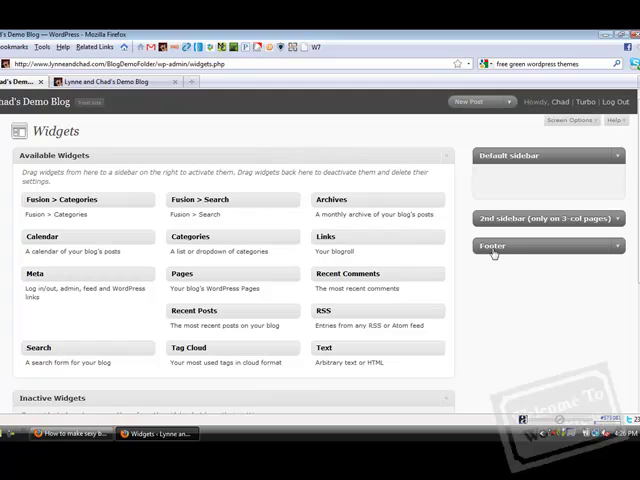
mouse_move(239, 343)
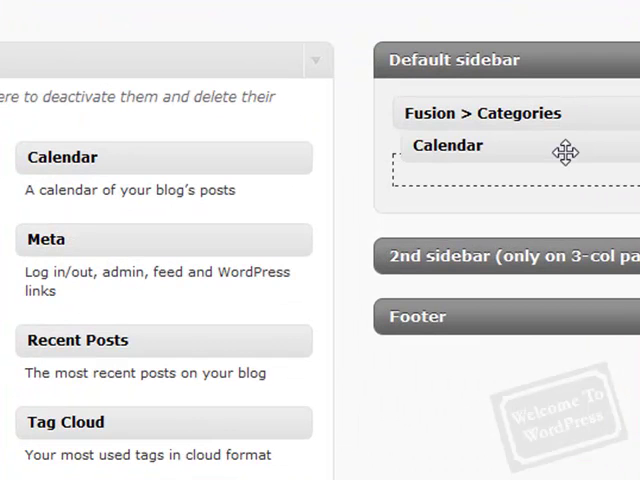
Step: Title the Calendar widget 'Calendar Widget' and save it
left_click(448, 145)
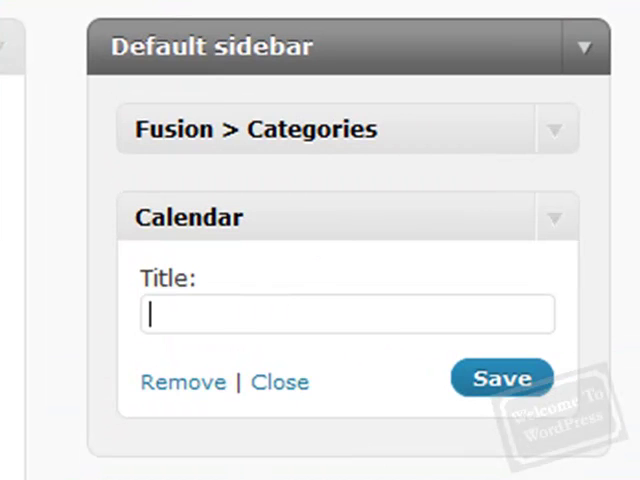
type("Calendar Widget")
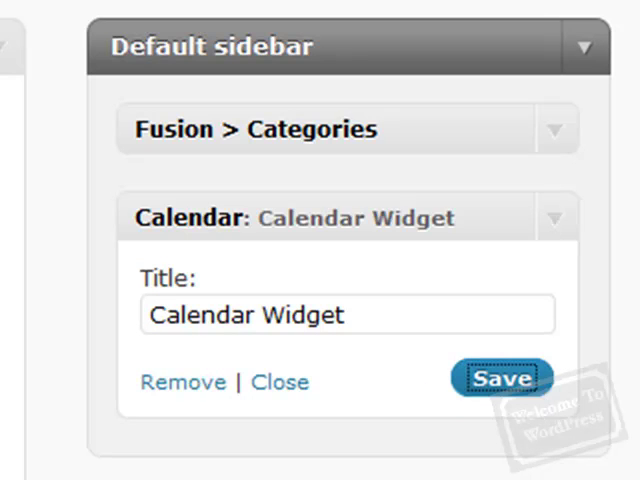
left_click(503, 379)
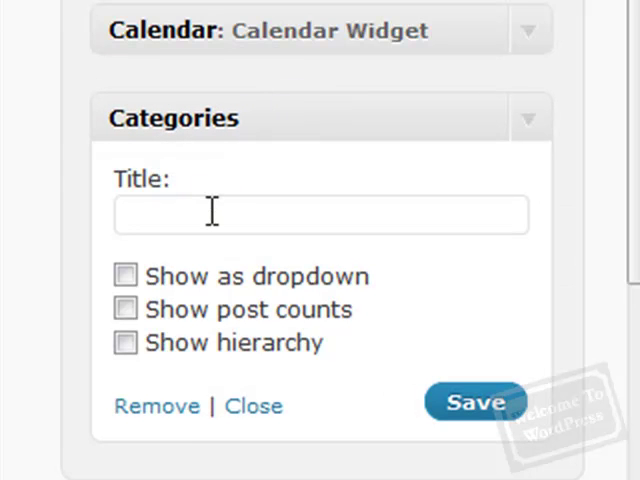
Step: Save the Categories widget as 'Post Categories' with Show post counts ticked, then close it
type("P")
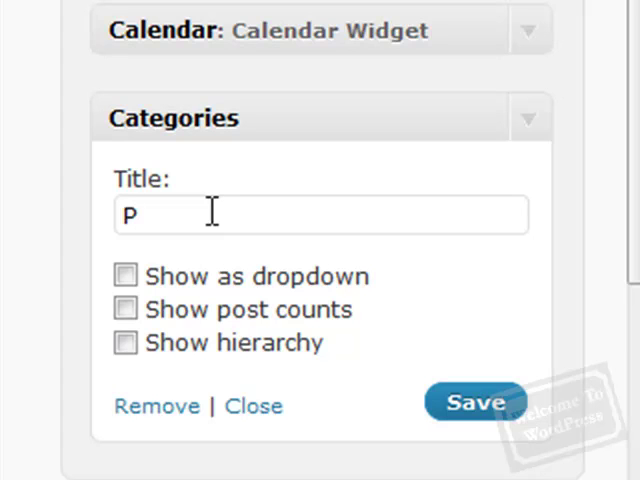
type("ost")
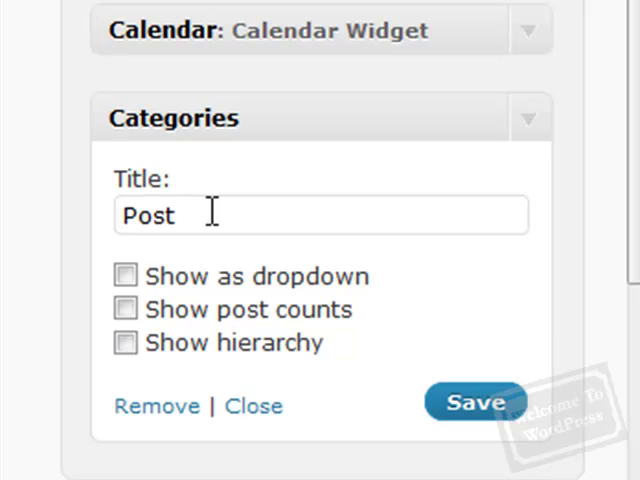
type("Cat")
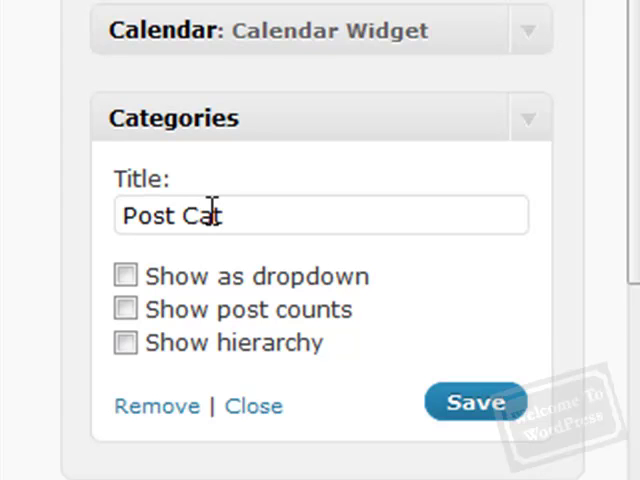
type("egories")
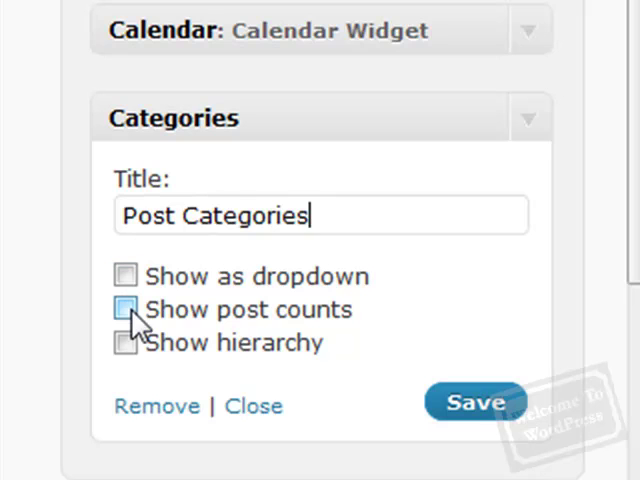
left_click(124, 309)
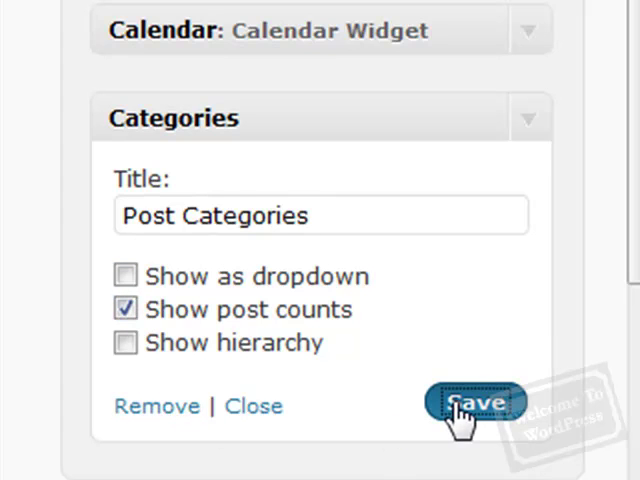
left_click(475, 400)
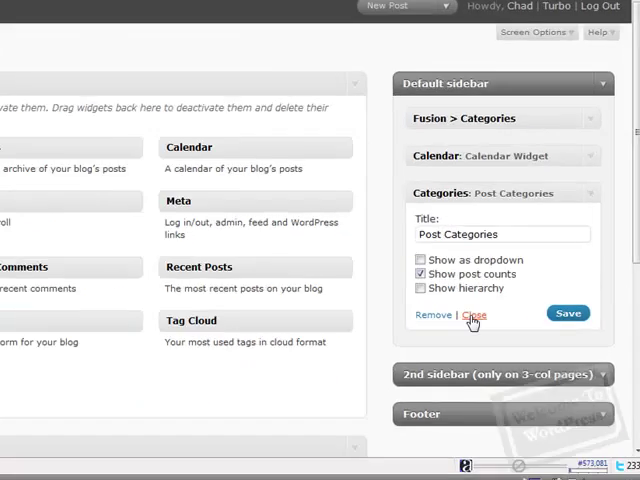
left_click(476, 315)
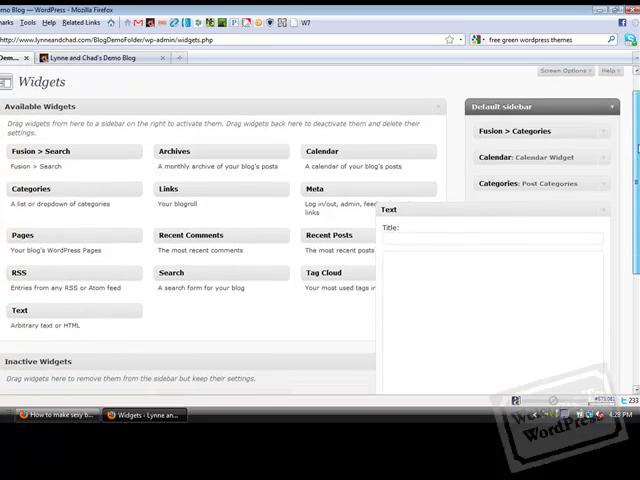
Step: Enter the Text widget title 'Example Widget' and body 'This widget is really handy.' with a link to lynneandchad.com
scroll("down", 3)
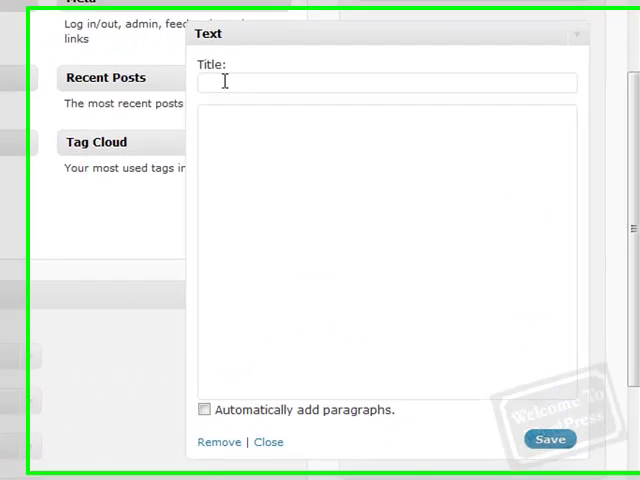
type("Example")
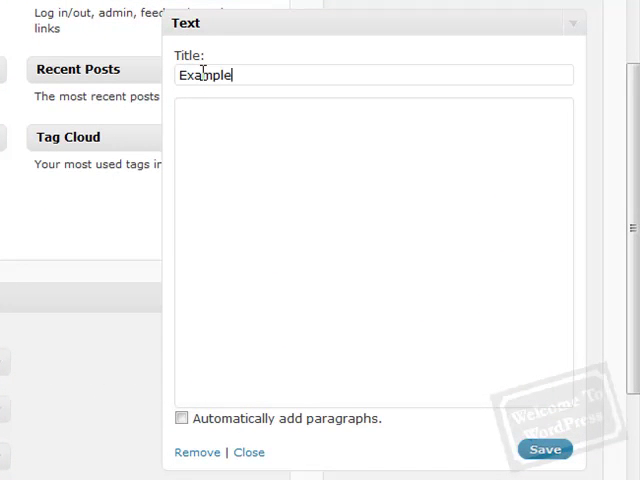
type("W")
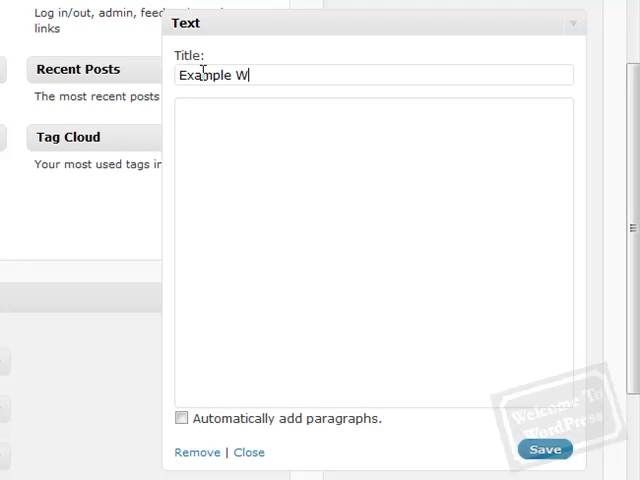
type("idget")
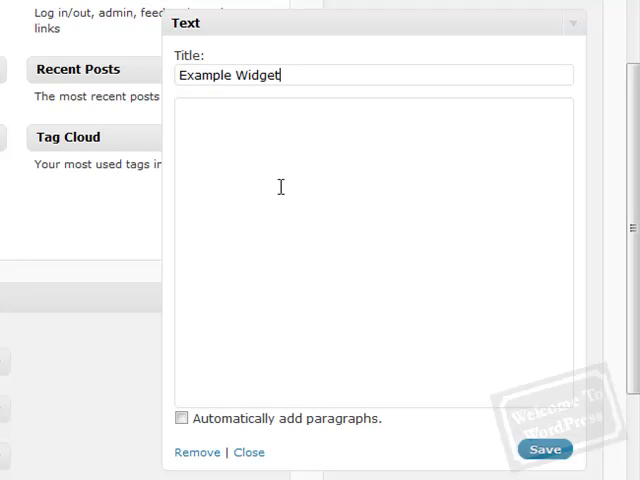
type("This w")
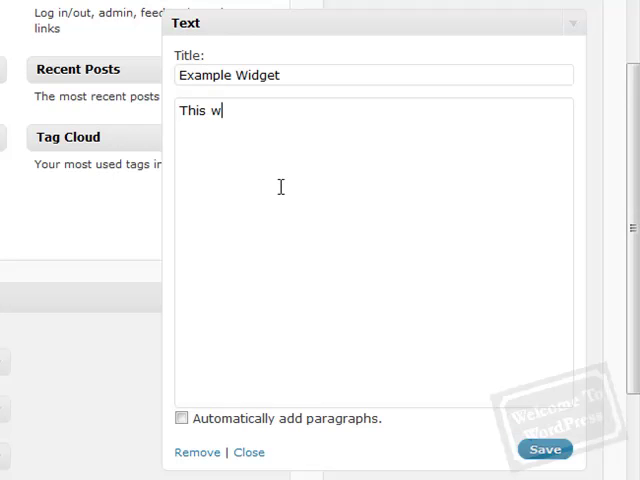
type("idget is real")
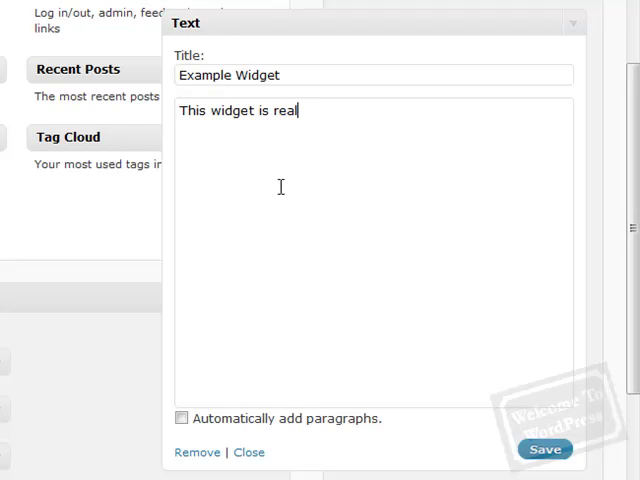
type("ly handy.")
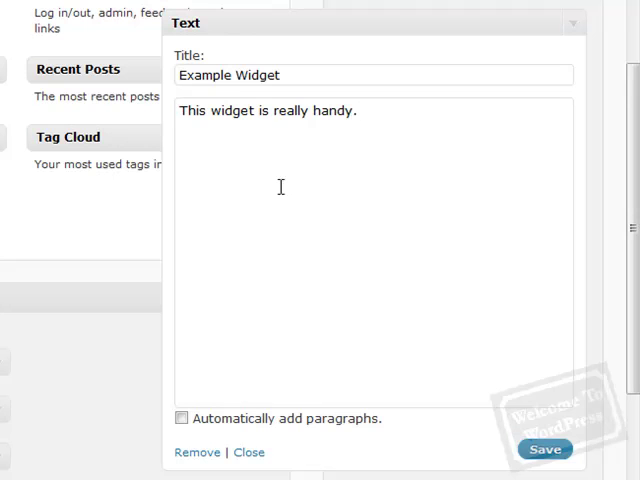
type("I can <a href=\"http://lynneandchad.com\">add links to other sites</a>")
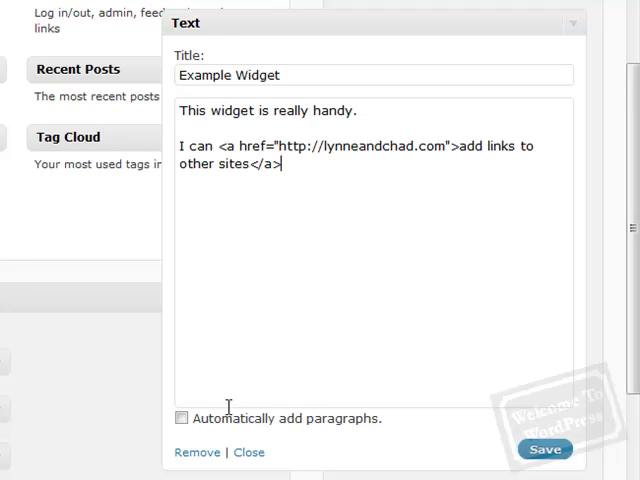
Step: Turn on automatic paragraphs for the Example Widget and save it
left_click(182, 418)
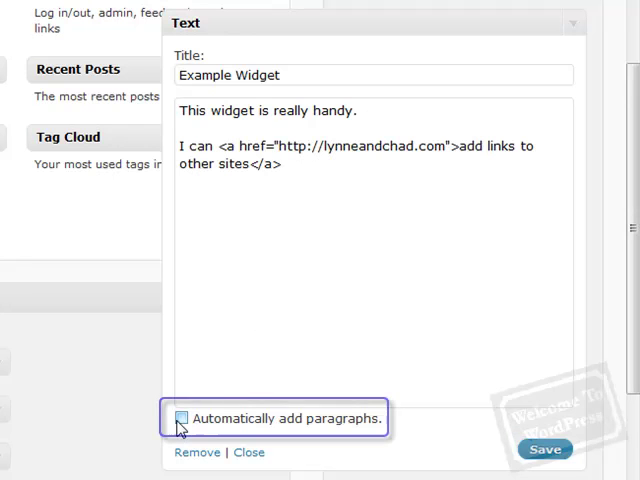
left_click(182, 418)
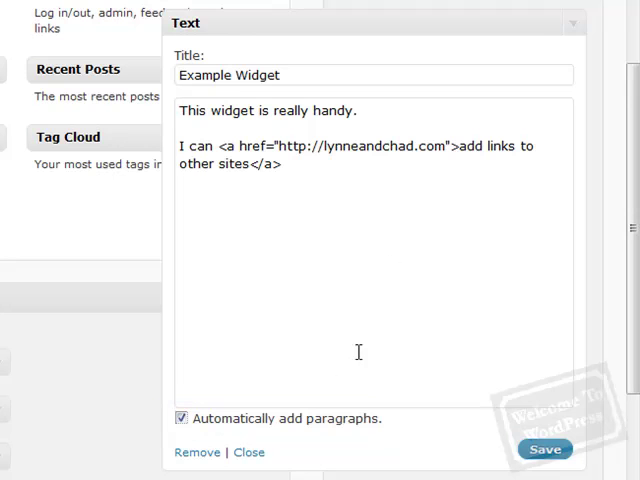
mouse_move(368, 216)
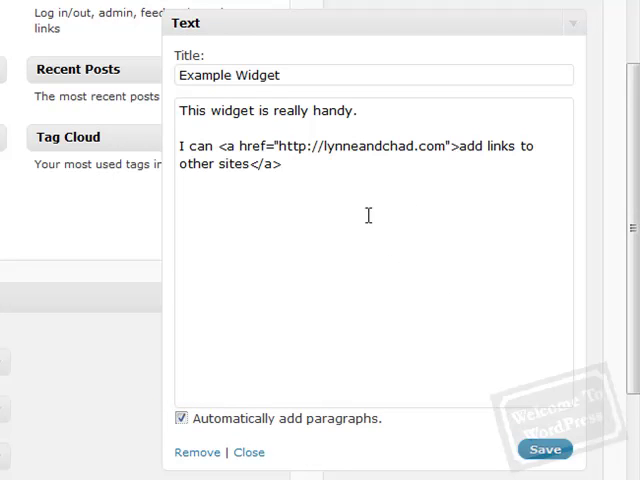
left_click(545, 449)
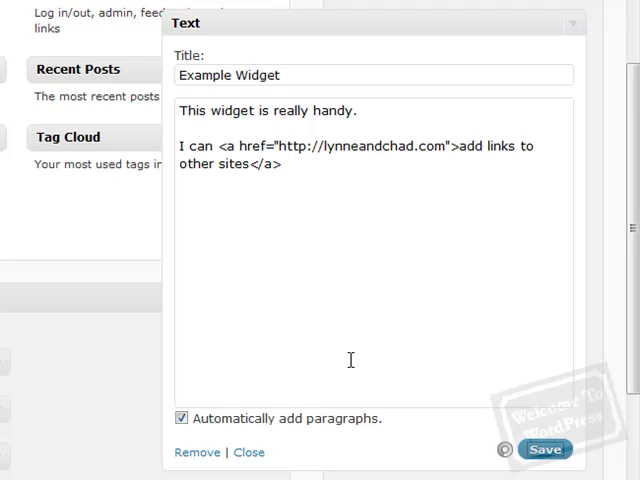
left_click(544, 449)
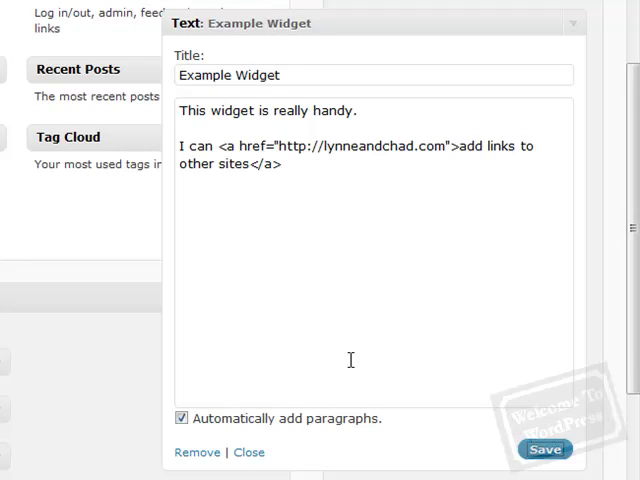
mouse_move(275, 358)
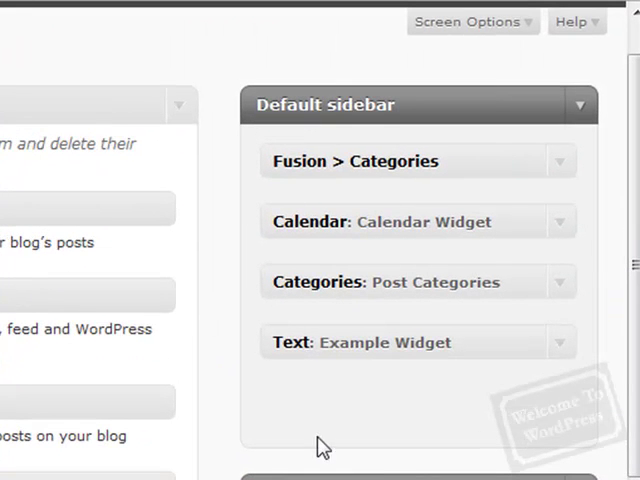
mouse_move(377, 428)
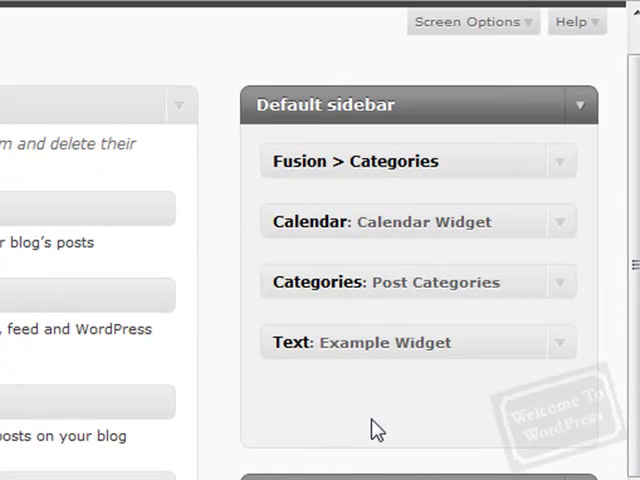
mouse_move(418, 443)
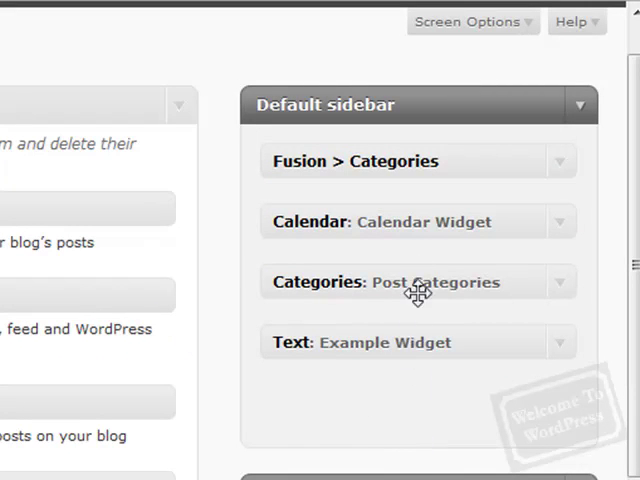
Step: Move the Example Widget text box up to sit just below Fusion > Categories
left_click_drag(417, 342, 417, 221)
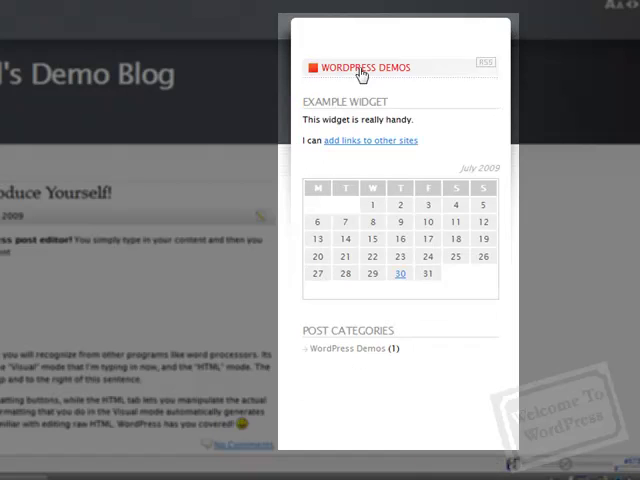
Step: View the live blog's sidebar showing Example Widget, the July 2009 calendar and Post Categories
double_click(372, 140)
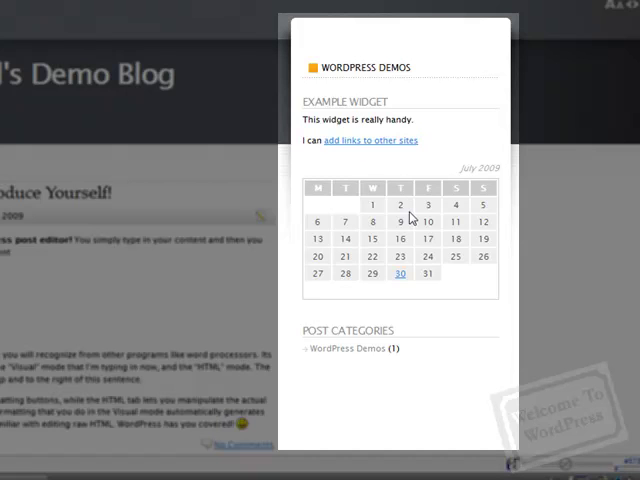
mouse_move(348, 348)
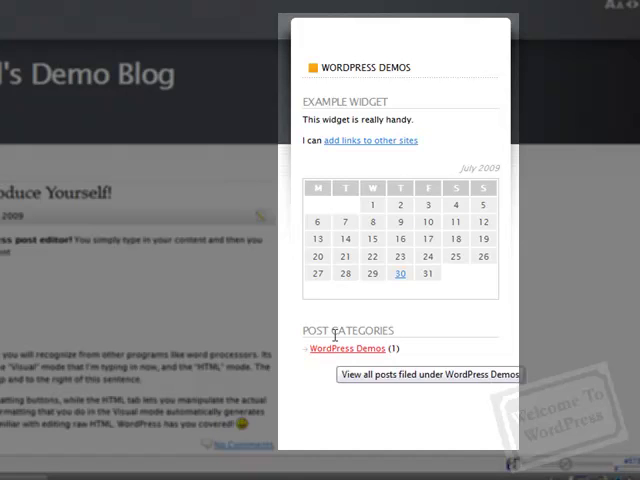
mouse_move(583, 192)
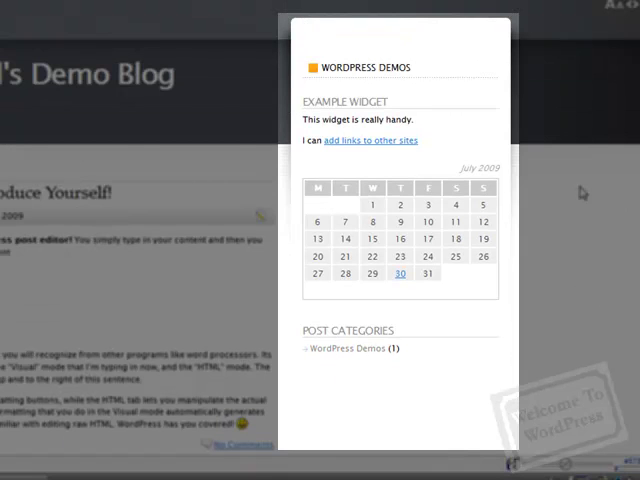
scroll("down", 3)
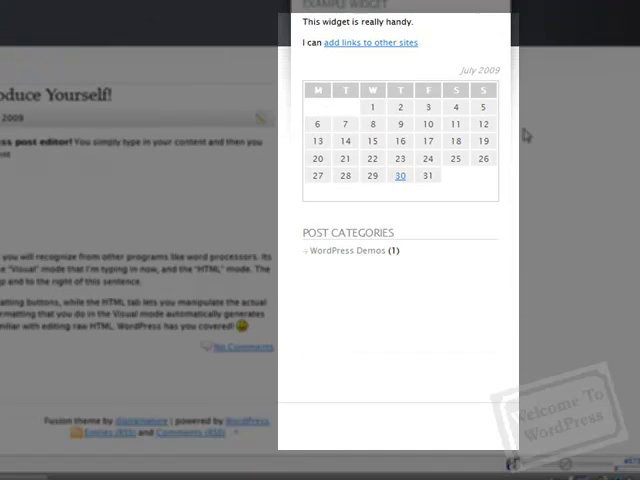
mouse_move(355, 325)
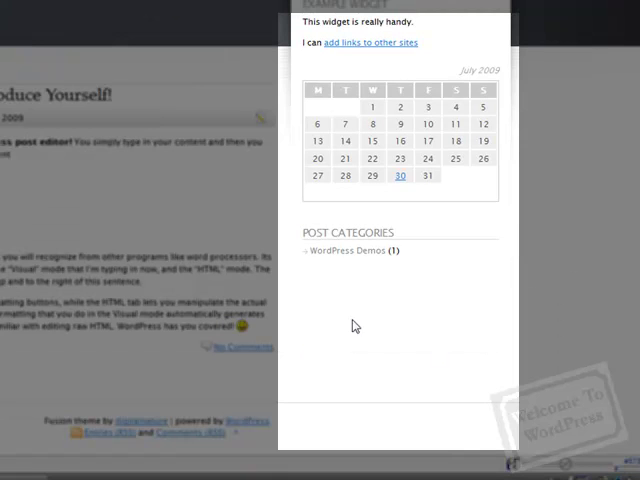
mouse_move(522, 285)
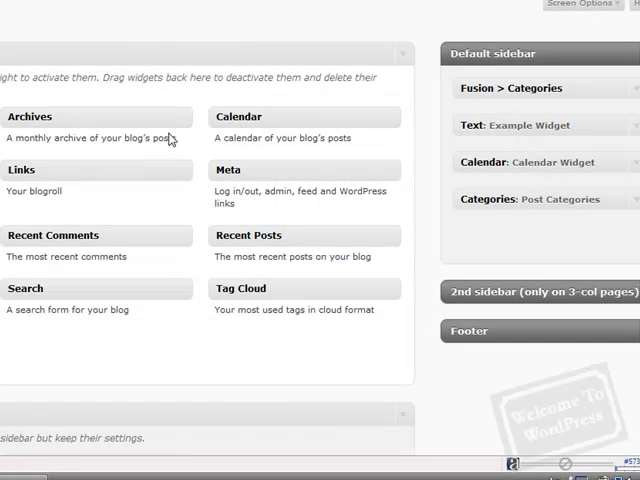
mouse_move(428, 120)
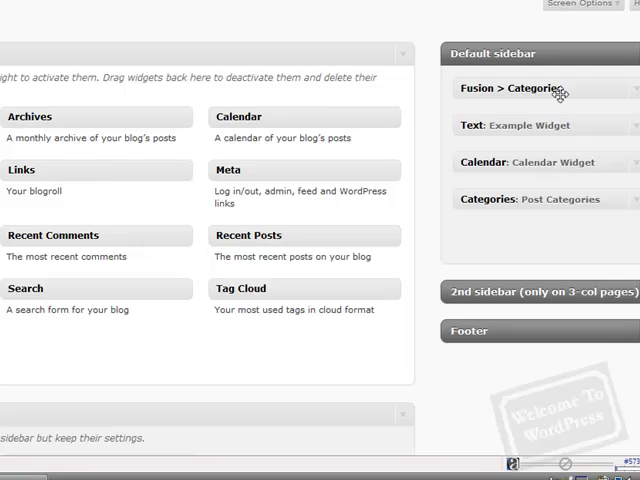
Step: Back on the Widgets page, expand the Post Categories widget's settings
scroll("up", 3)
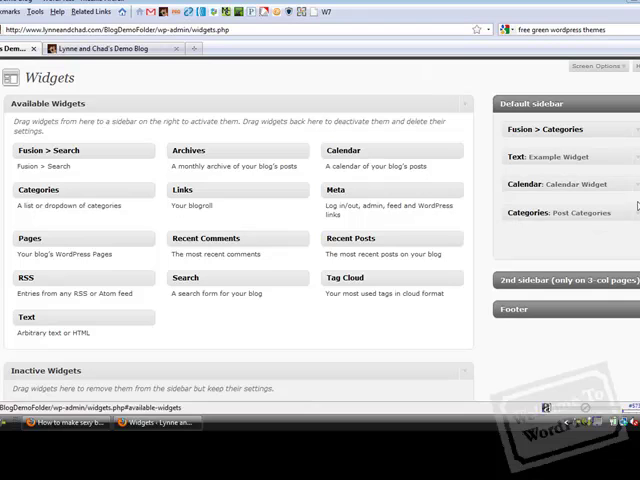
left_click(558, 211)
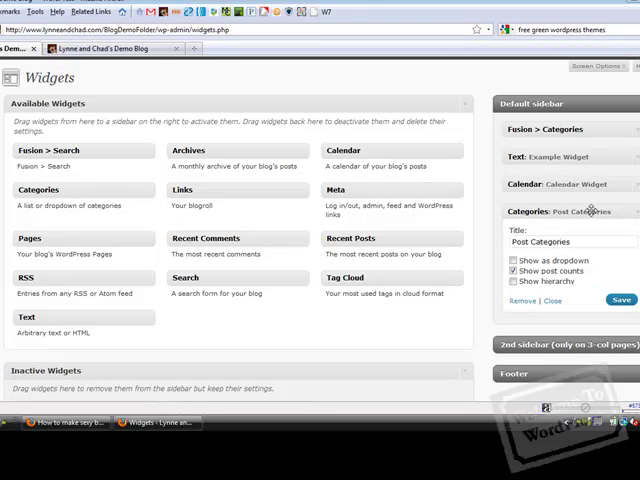
scroll("down", 3)
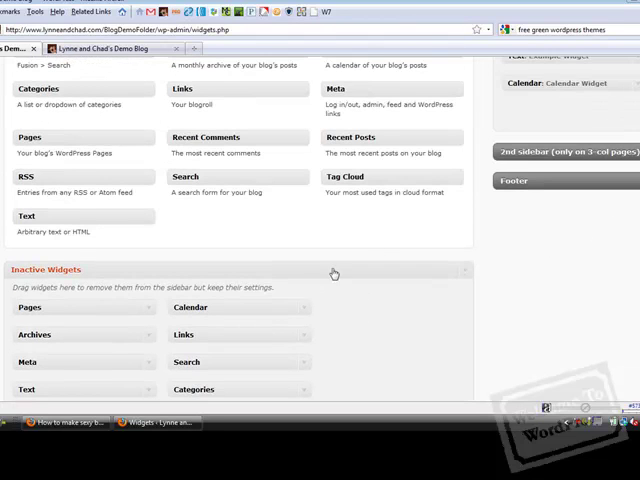
mouse_move(305, 305)
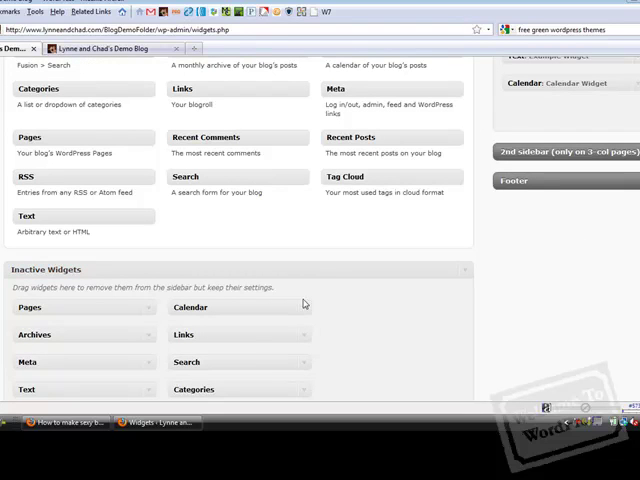
Step: Scroll the Widgets page to review the Default sidebar and Inactive Widgets areas
scroll("down", 3)
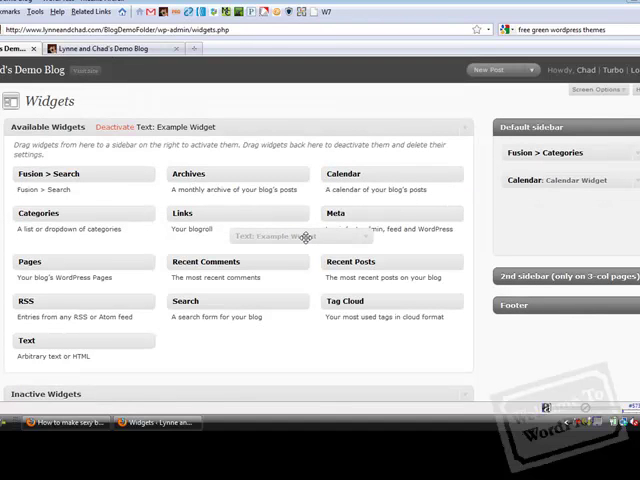
scroll("down", 3)
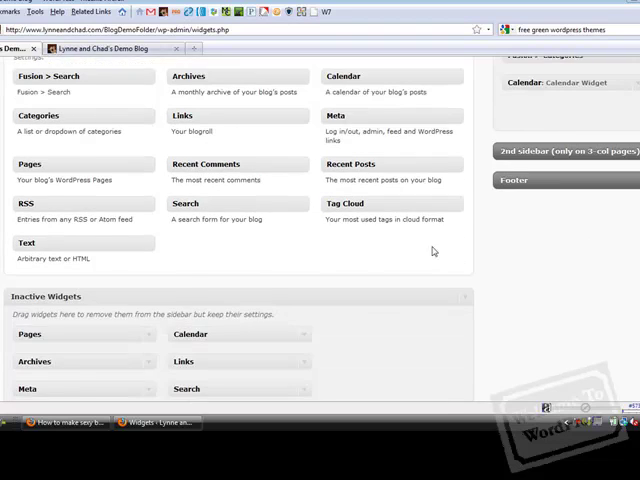
scroll("up", 3)
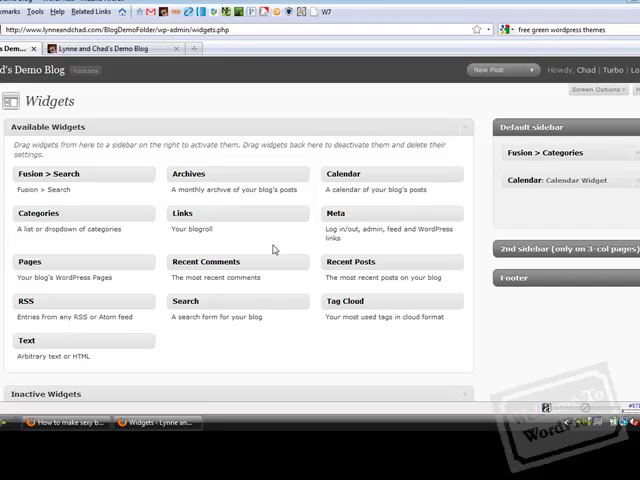
scroll("down", 3)
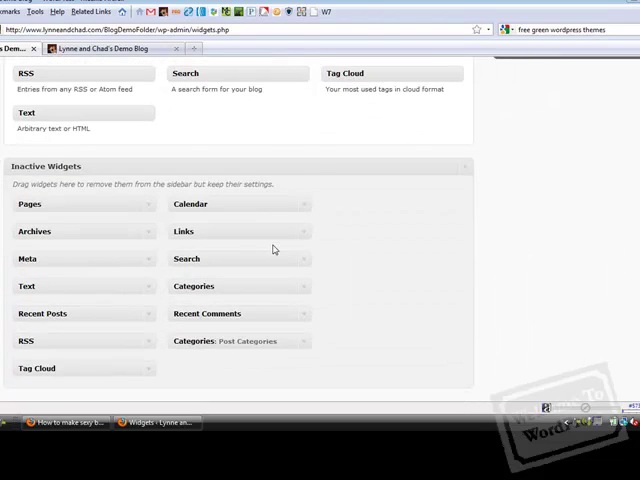
scroll("up", 3)
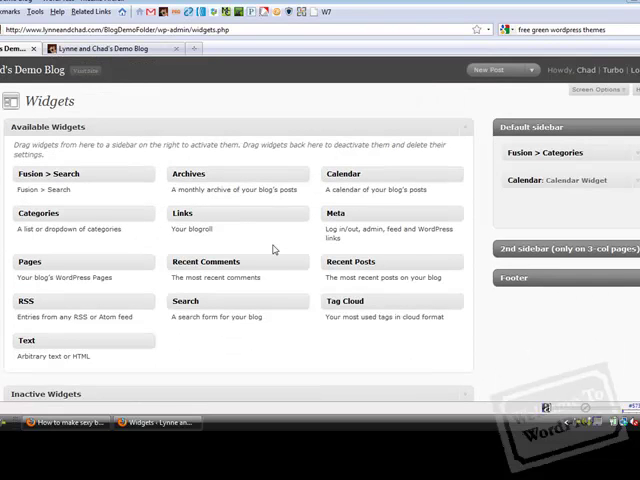